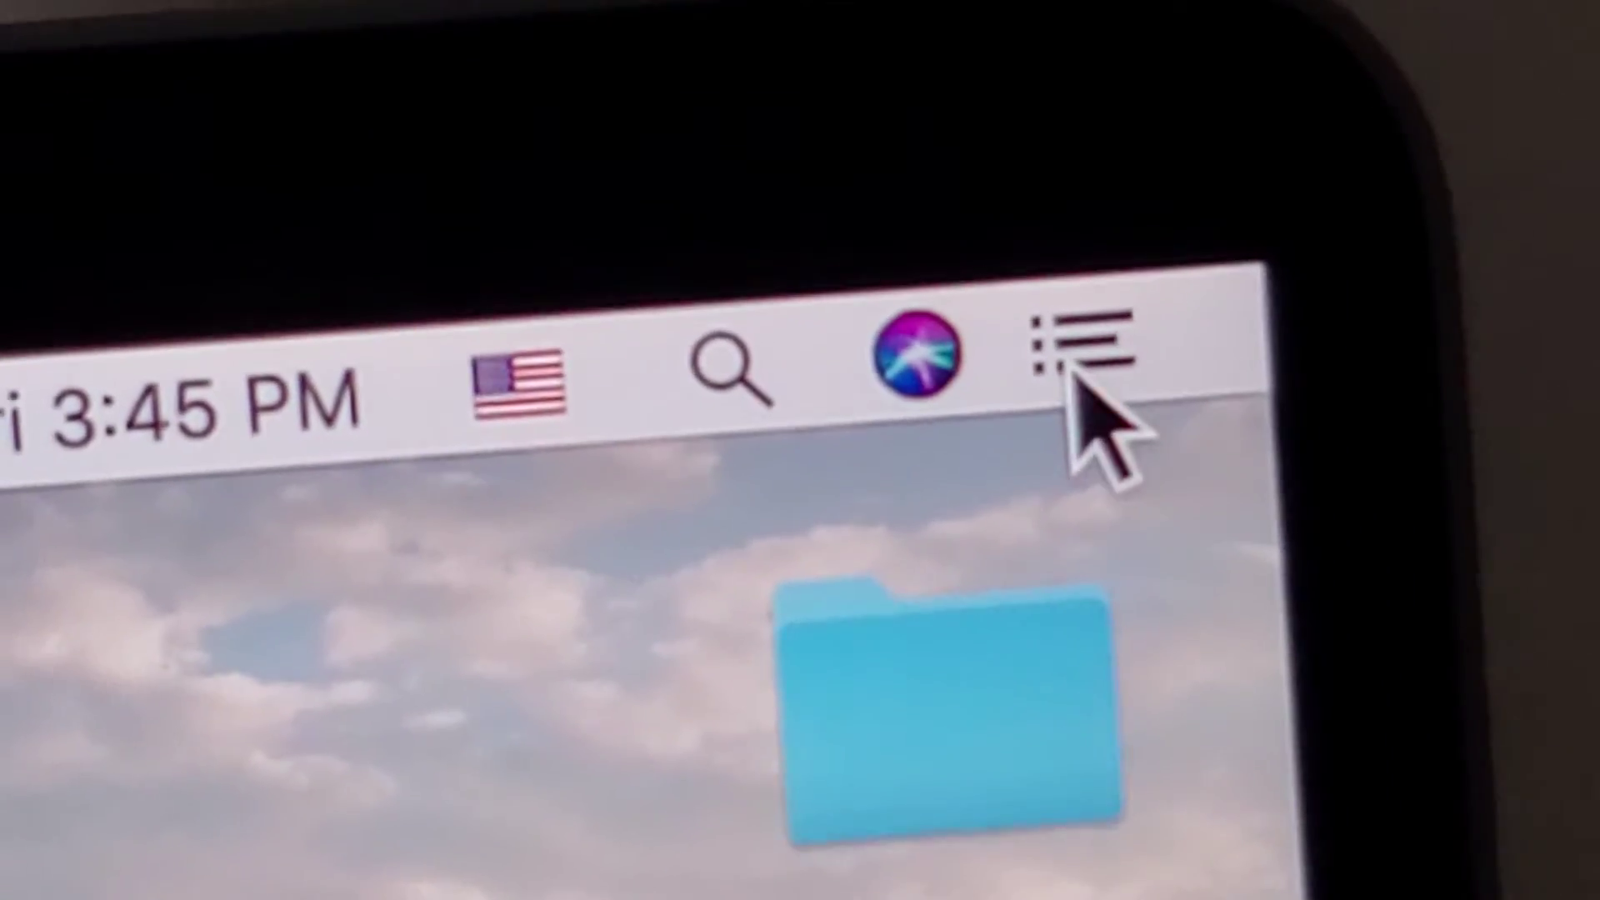
Show the Today panel with Night Shift and Do Not Disturb both off.
click(1070, 347)
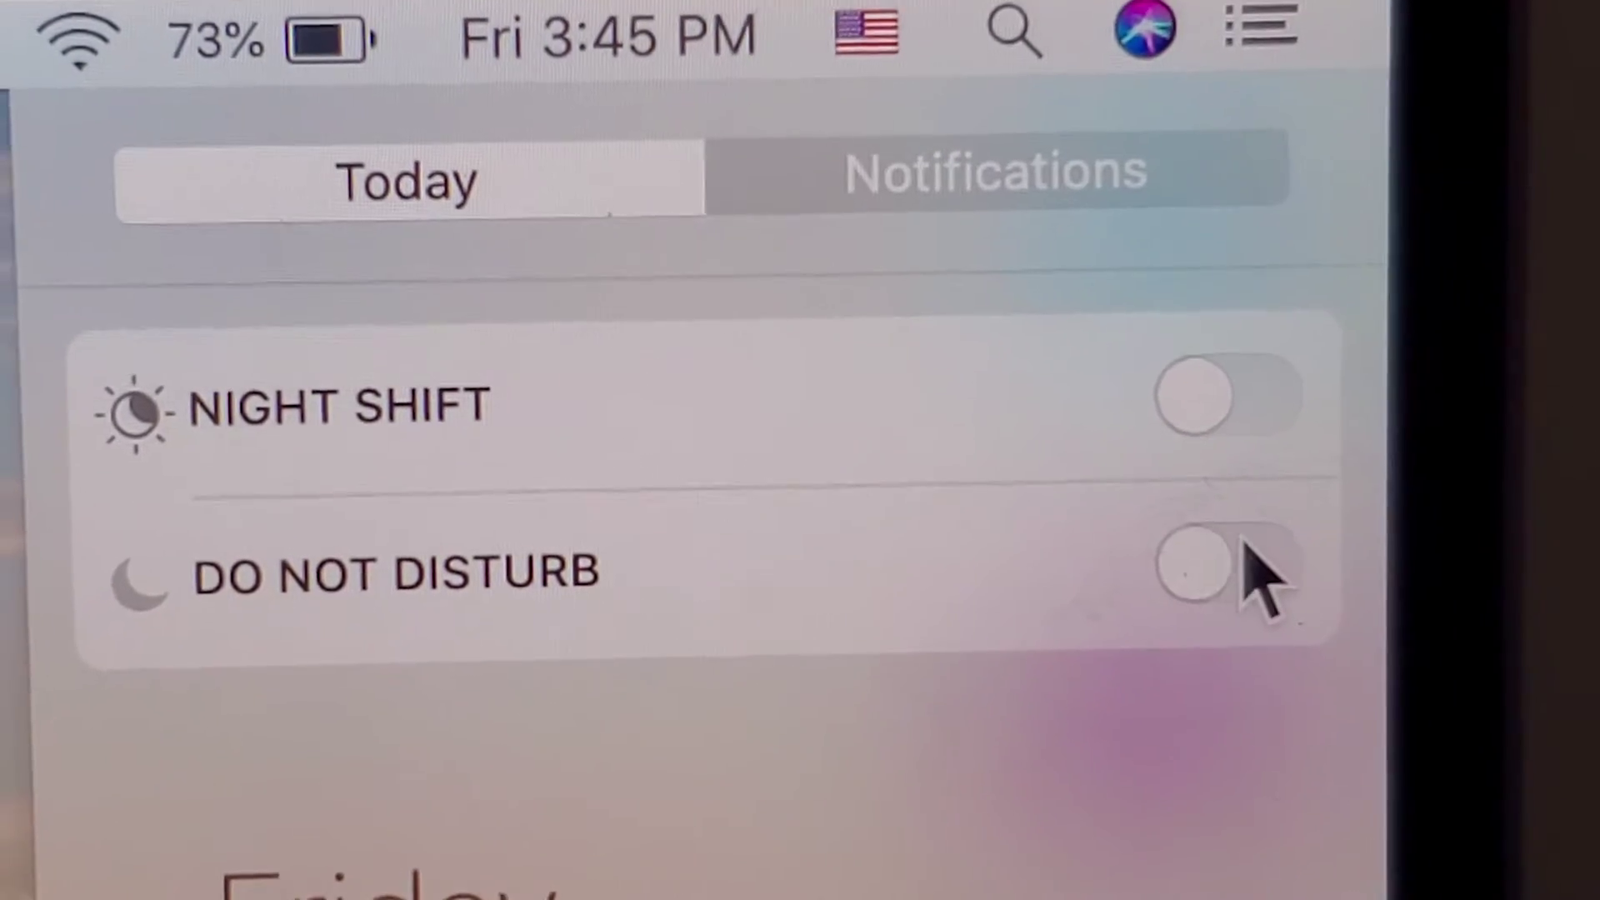
click(1228, 573)
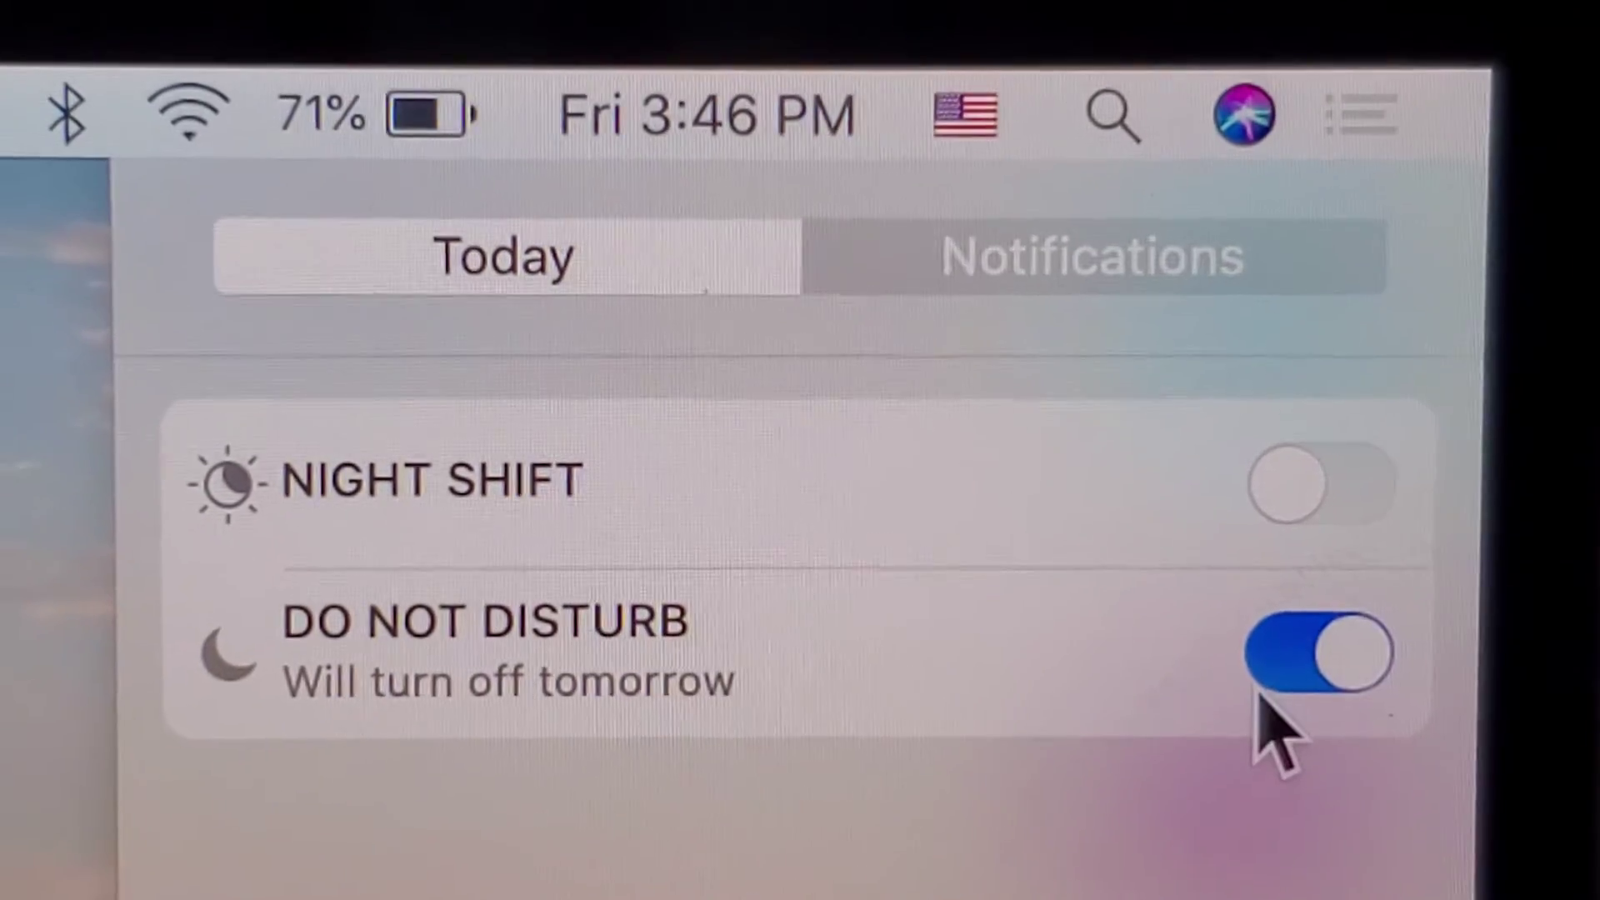
click(1323, 660)
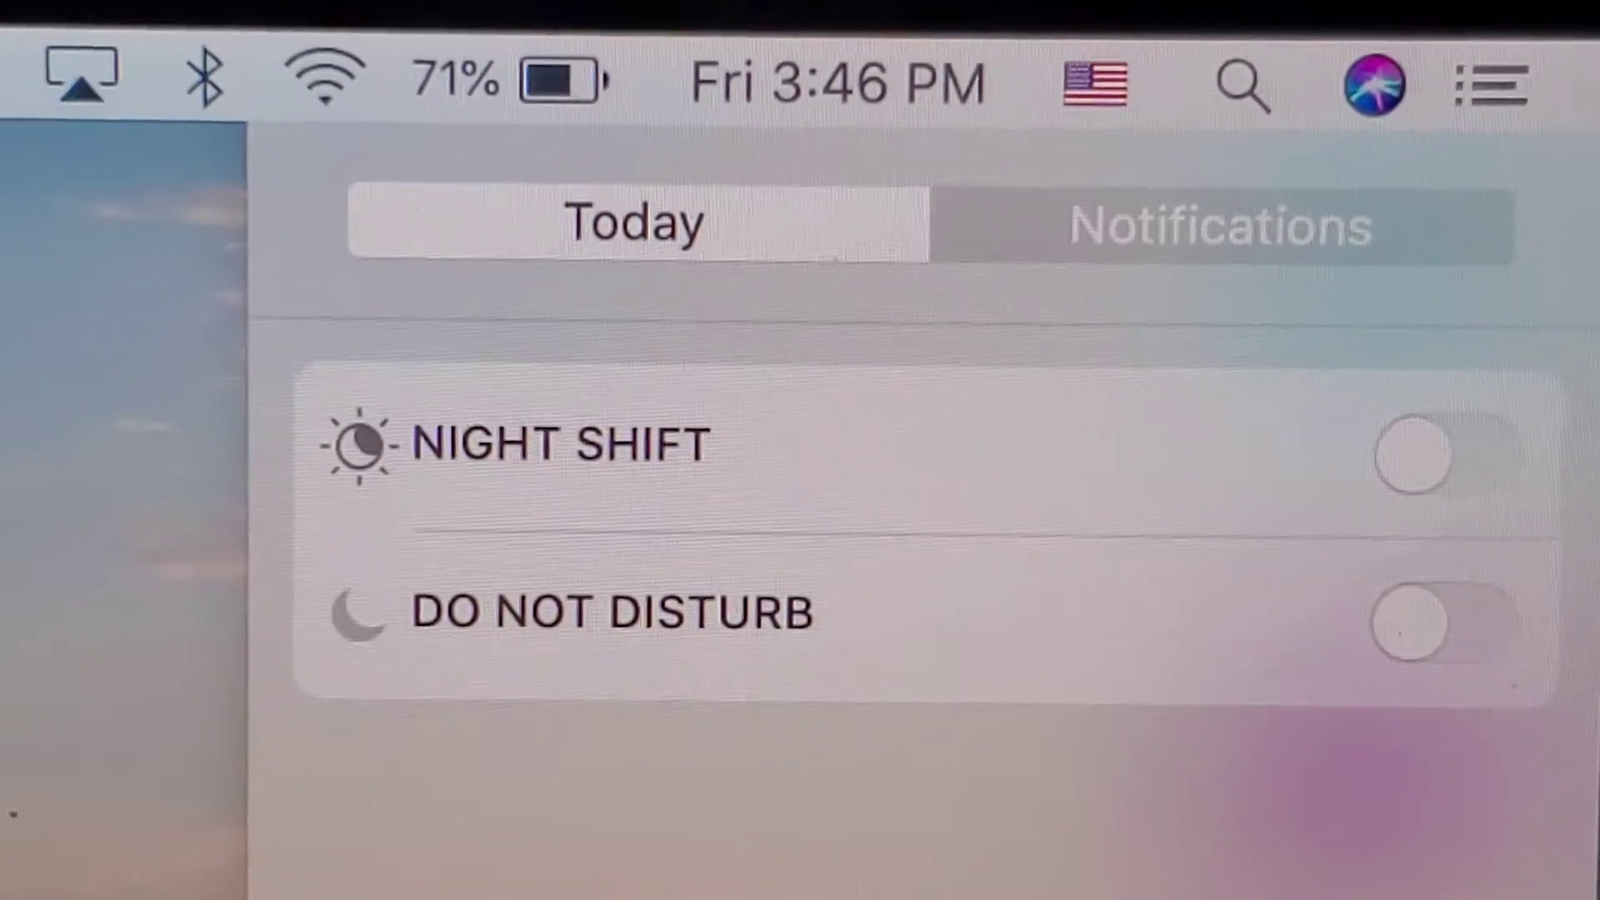